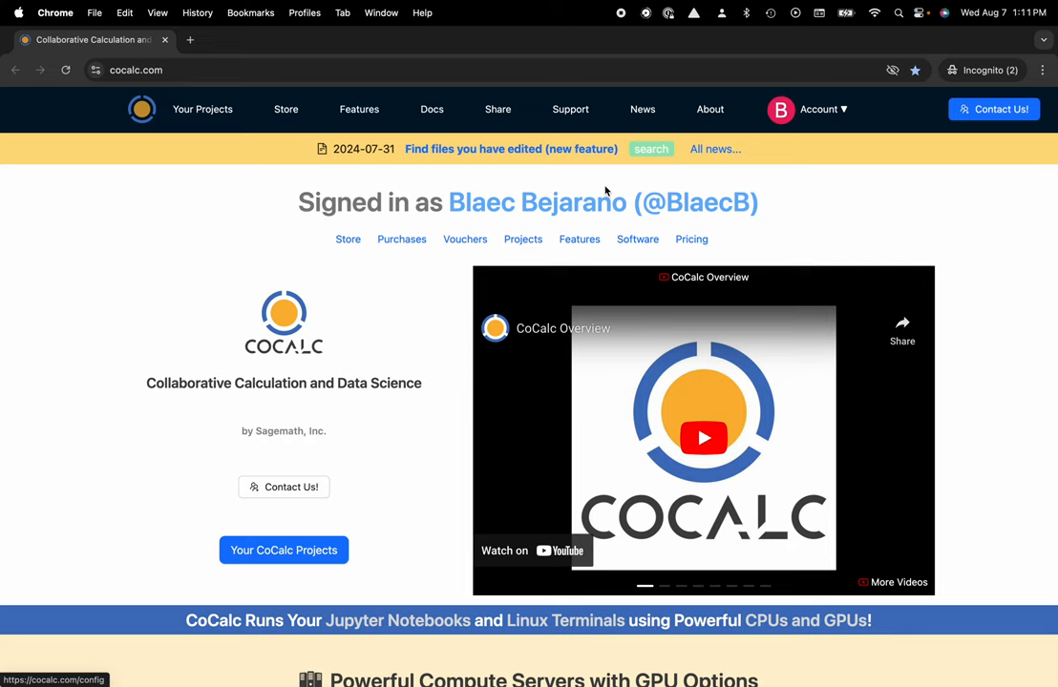
pyautogui.moveTo(202, 109)
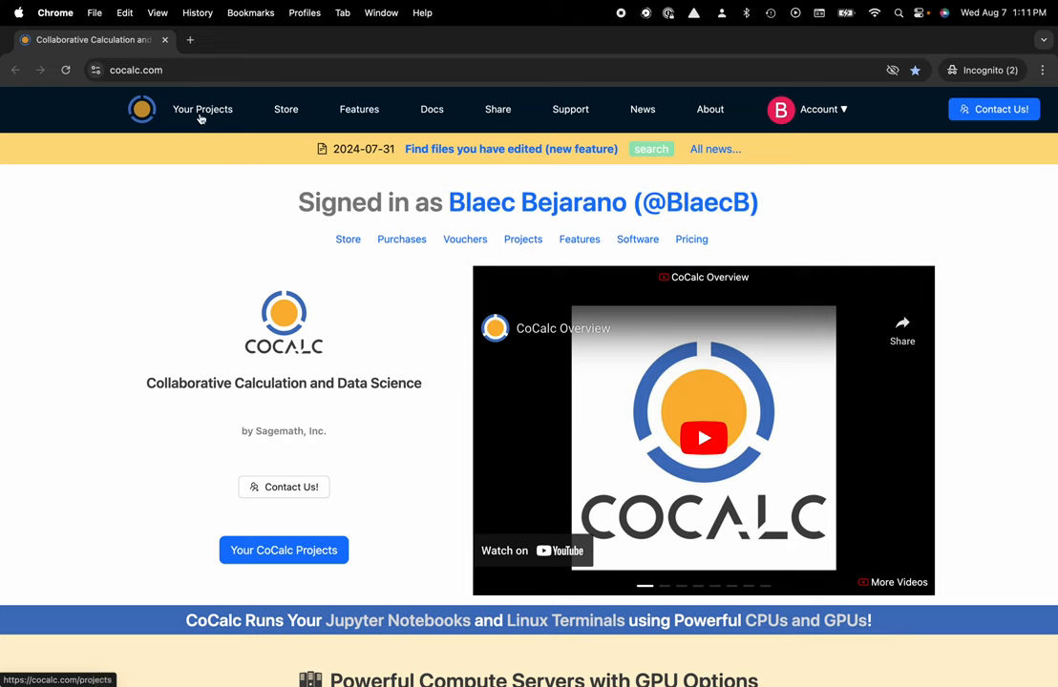
# - Open My Project from the Your Projects list to show its Example Folder
pyautogui.click(202, 109)
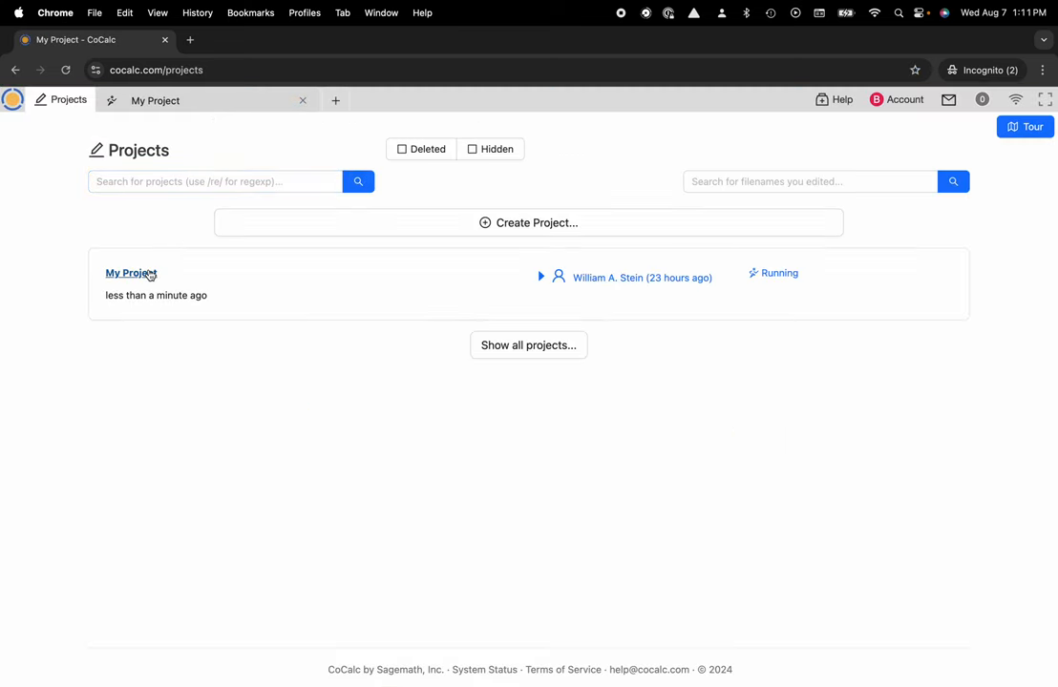
pyautogui.click(131, 273)
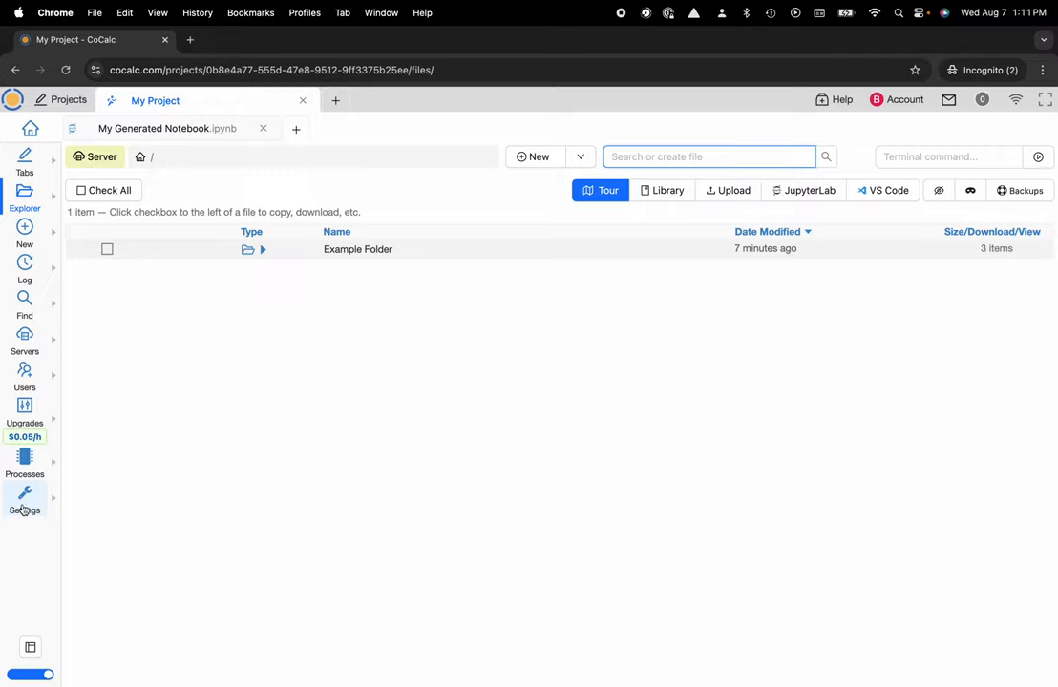
# - In My Project's settings, request Delete Project under Hide or Delete Project
pyautogui.click(24, 501)
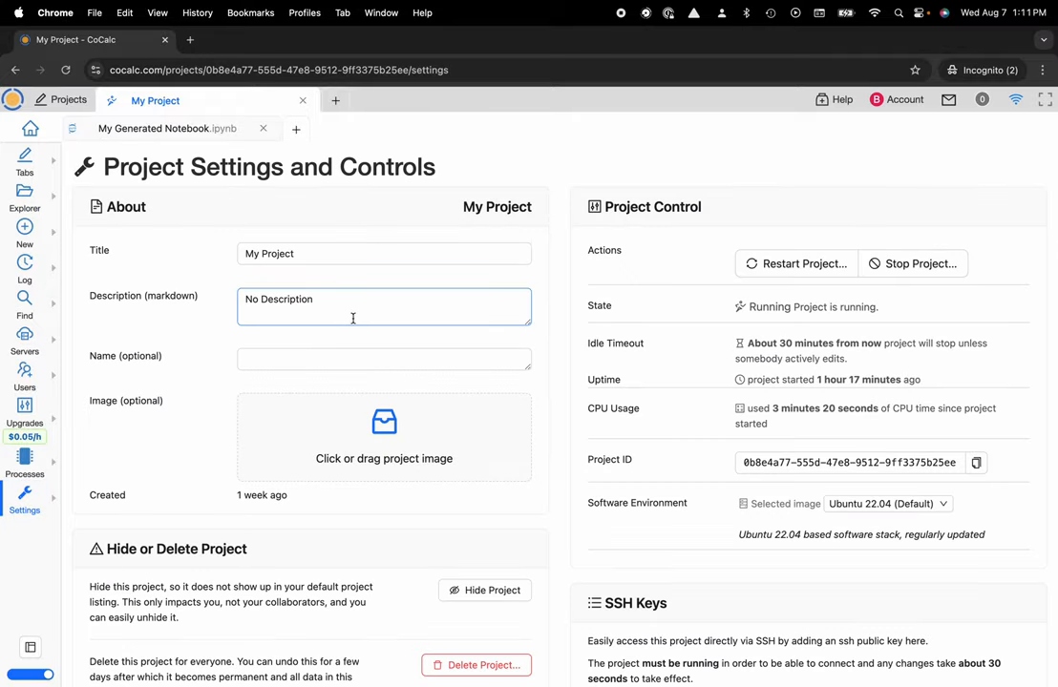
pyautogui.scroll(-3)
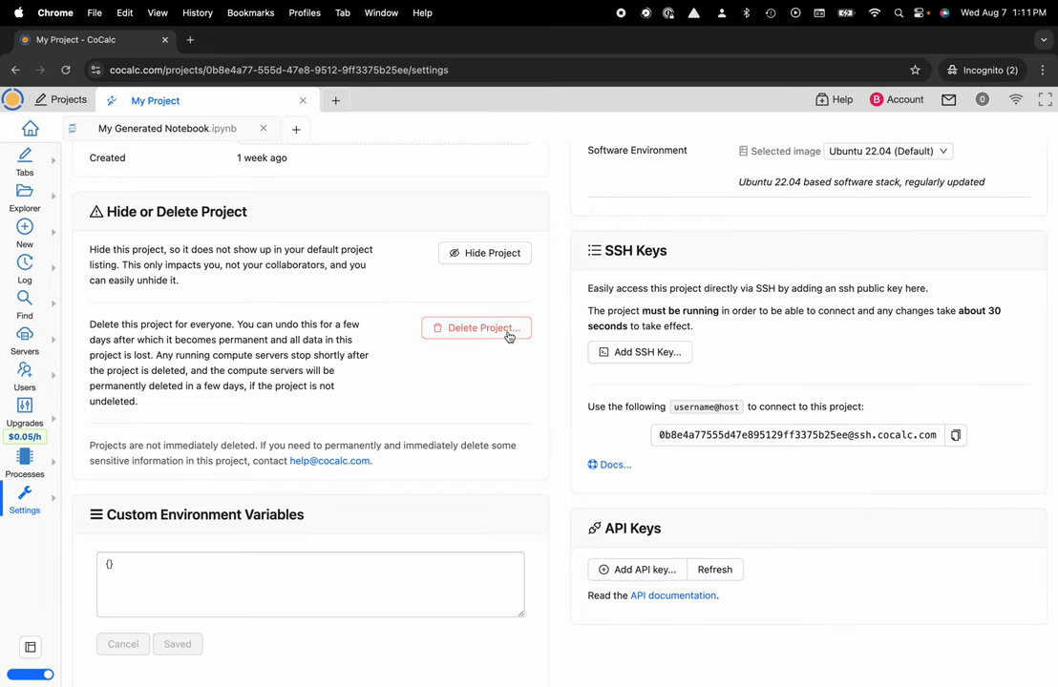
pyautogui.click(483, 327)
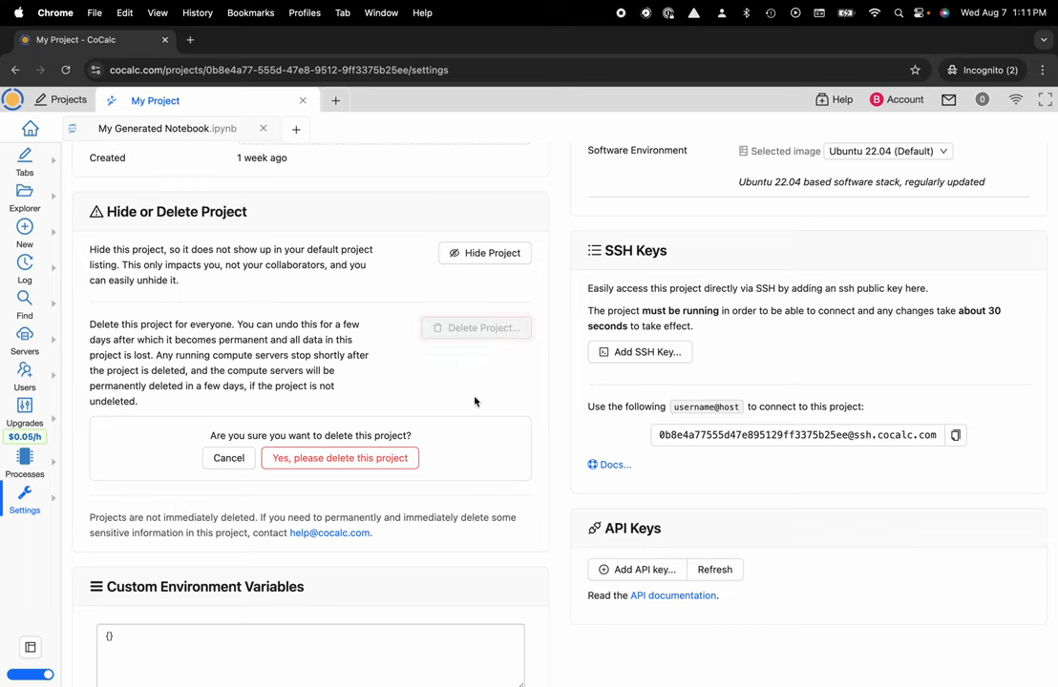